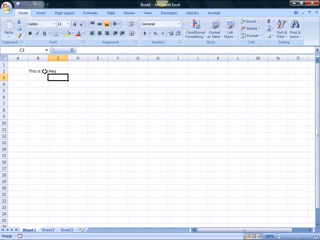
- Type "This is Excel 2007, isn't it cool!" into cell B2
text(This is Excel 2007, isn't it cool!)
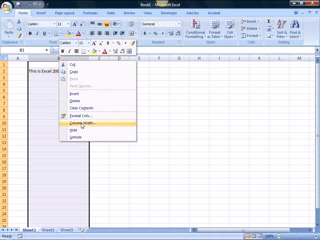
- Open the Column Width setting for the selected sentence columns
click(89, 124)
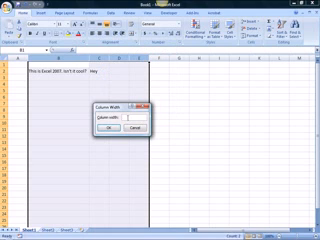
- Enter 8 as the new column width for the selected columns
text(8)
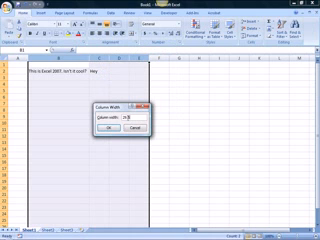
text(8)
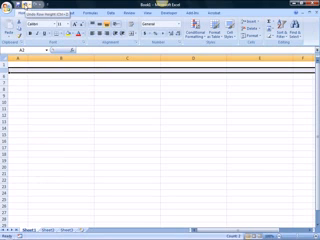
- Restore row 2 to show "This is Excel 2007. Isn't it cool?" by undoing the row-height change
text(This is Excel 2007. Isn't it cool?)
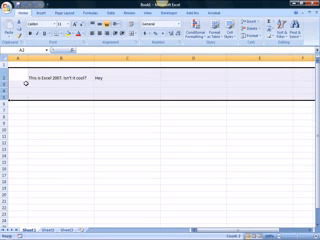